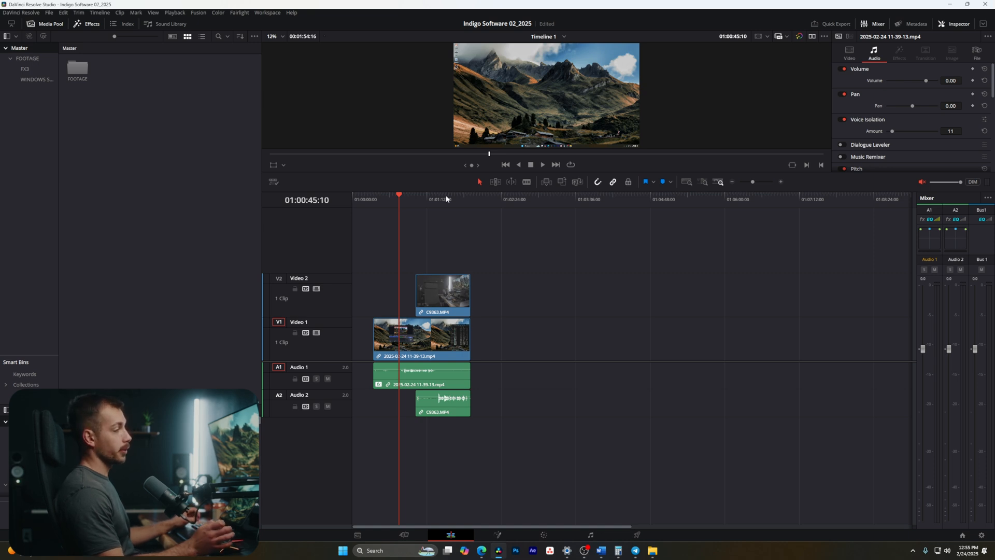
pyautogui.moveTo(438, 181)
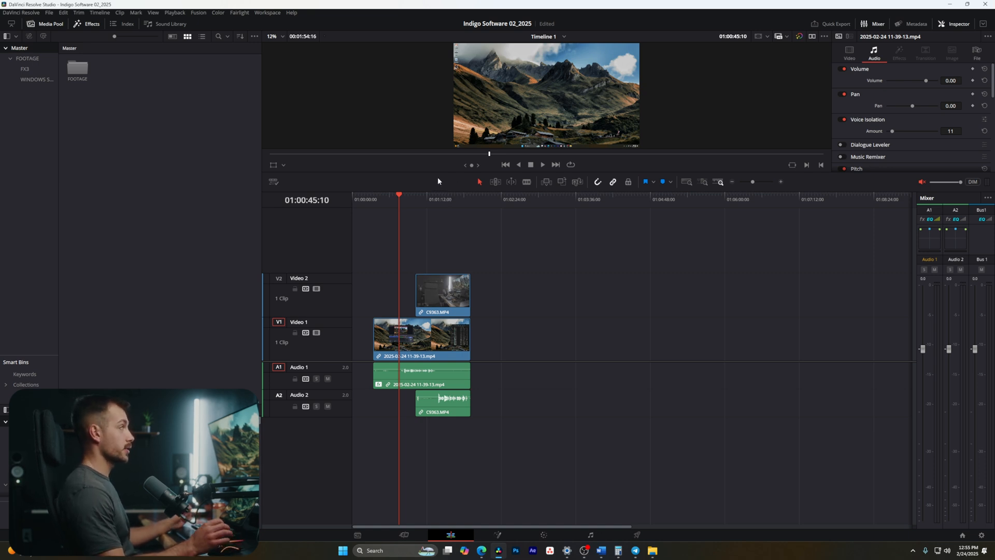
pyautogui.moveTo(395, 224)
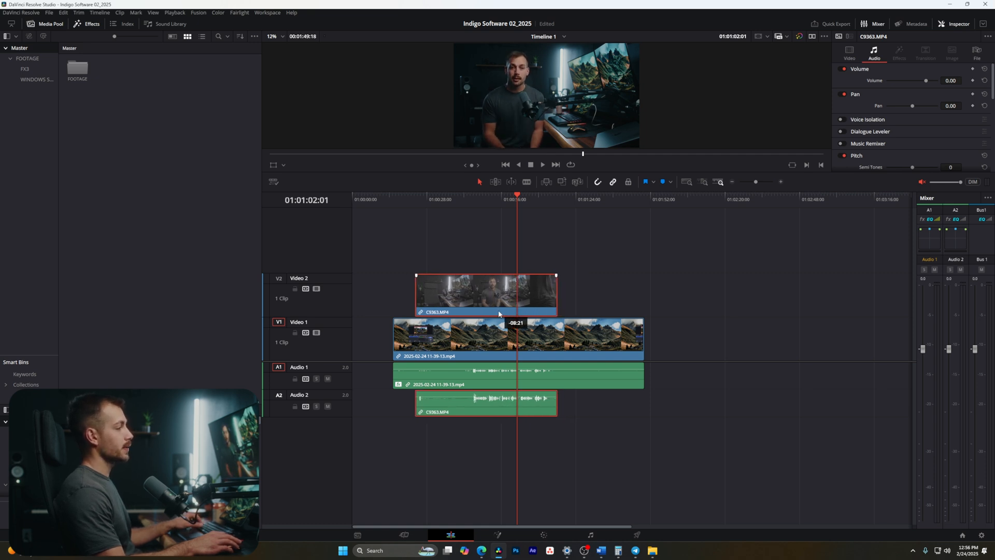
# - Select the camera clips on the timeline and bring up the Automatically Align Clips dialog
pyautogui.click(470, 196)
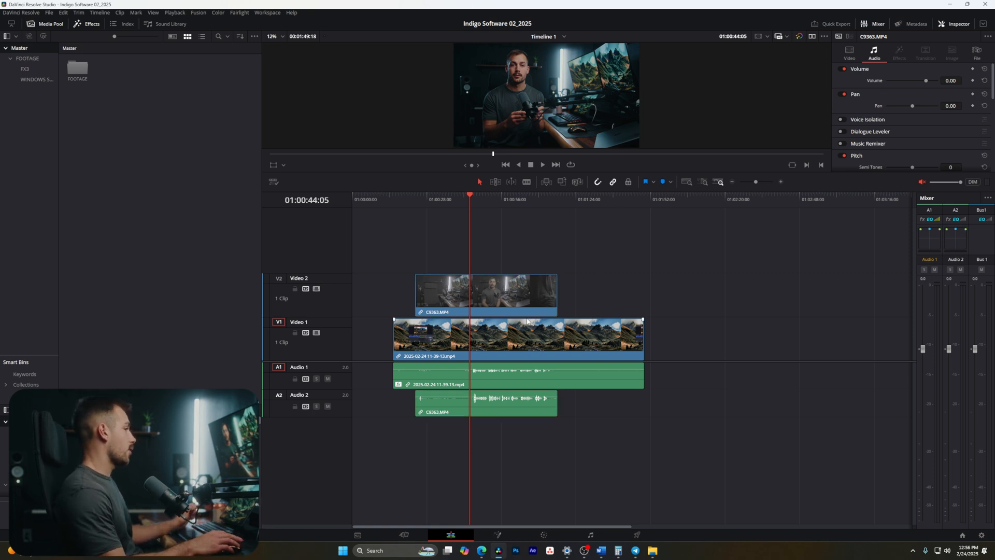
pyautogui.click(485, 292)
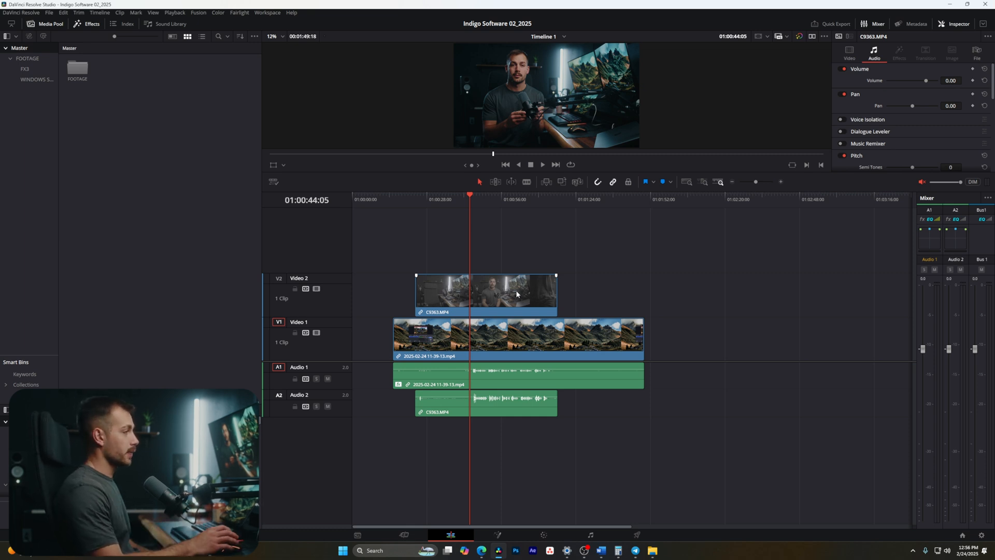
pyautogui.moveTo(513, 298)
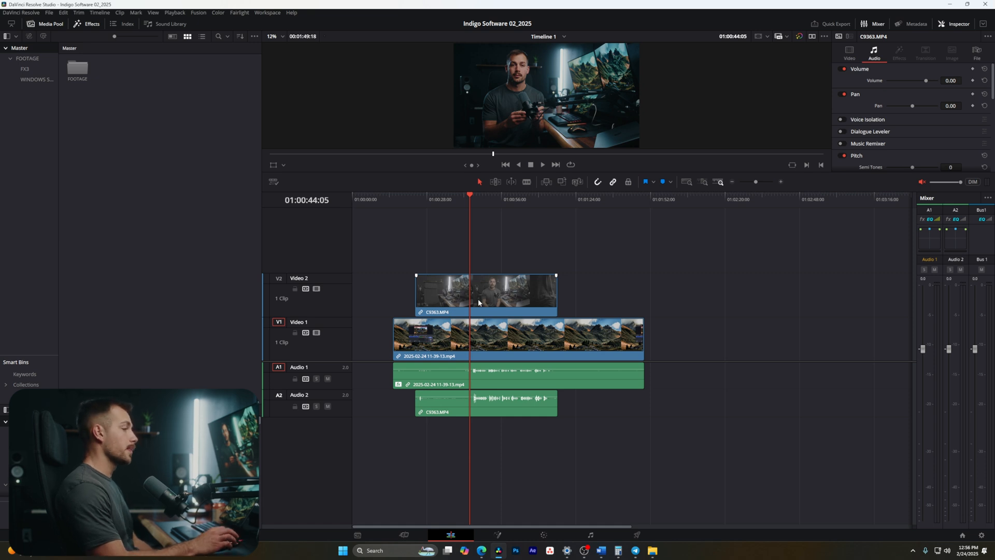
pyautogui.moveTo(481, 291)
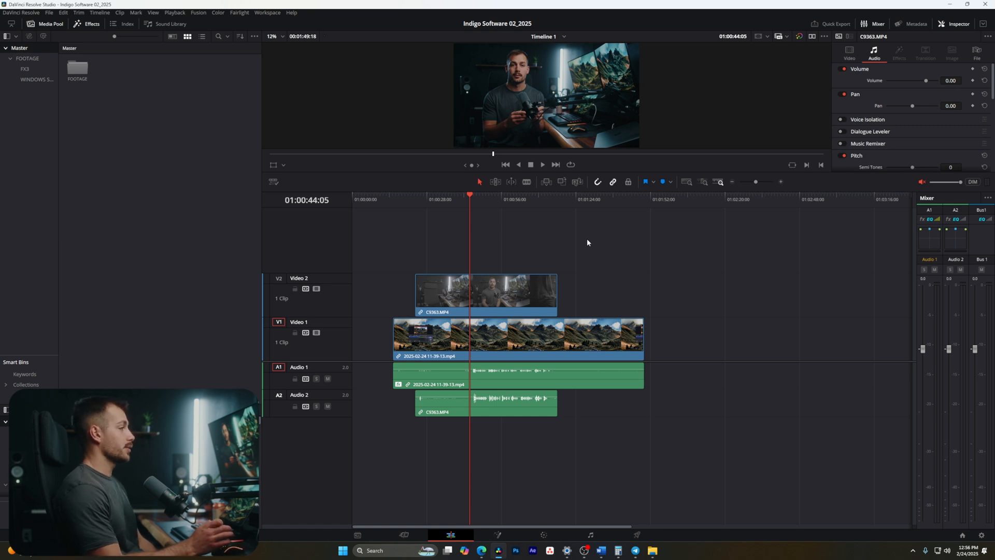
pyautogui.moveTo(503, 243)
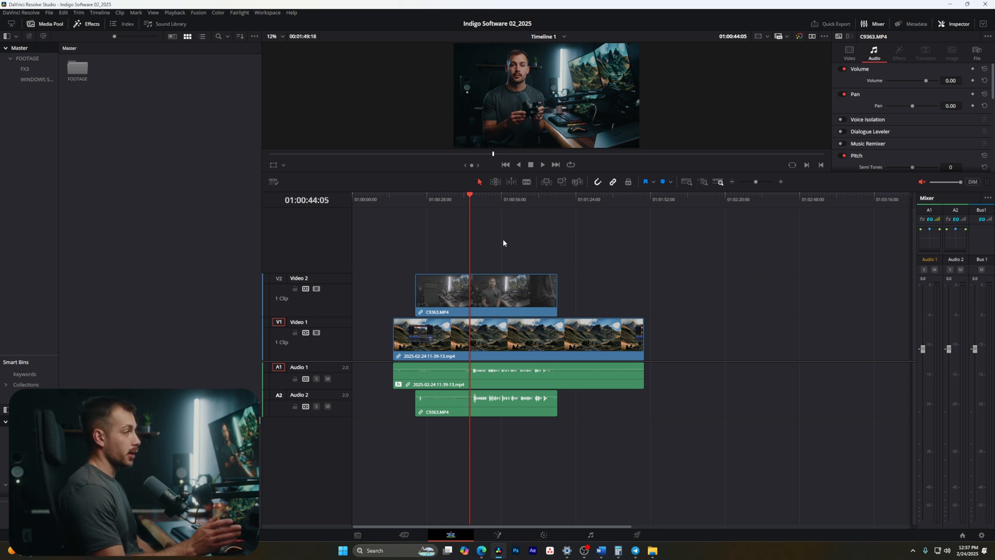
pyautogui.moveTo(500, 264)
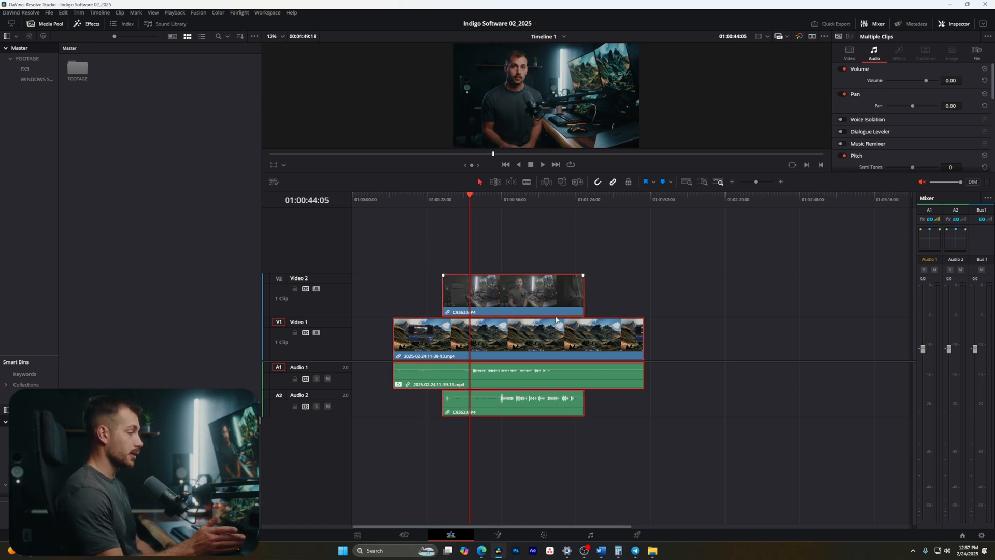
pyautogui.rightClick(535, 298)
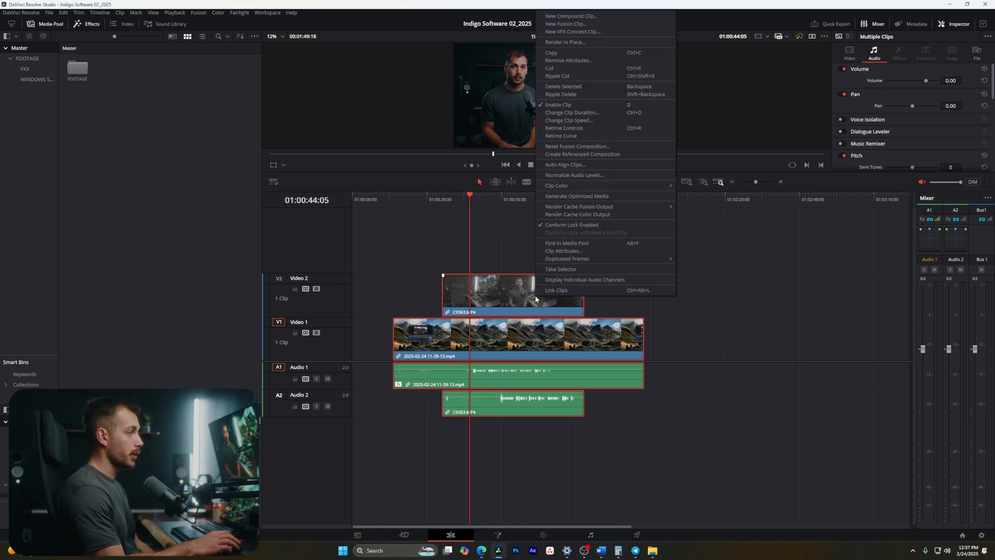
pyautogui.moveTo(564, 165)
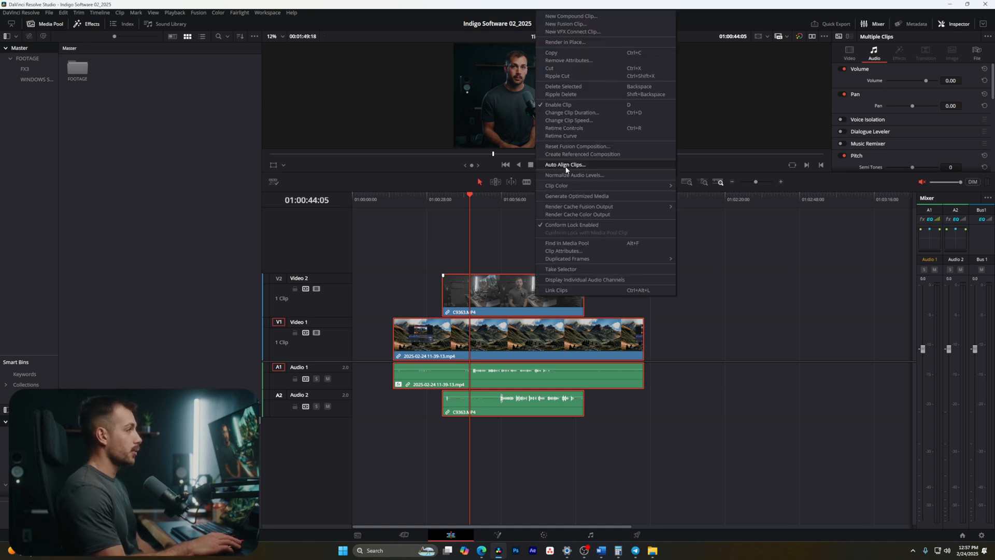
pyautogui.click(563, 165)
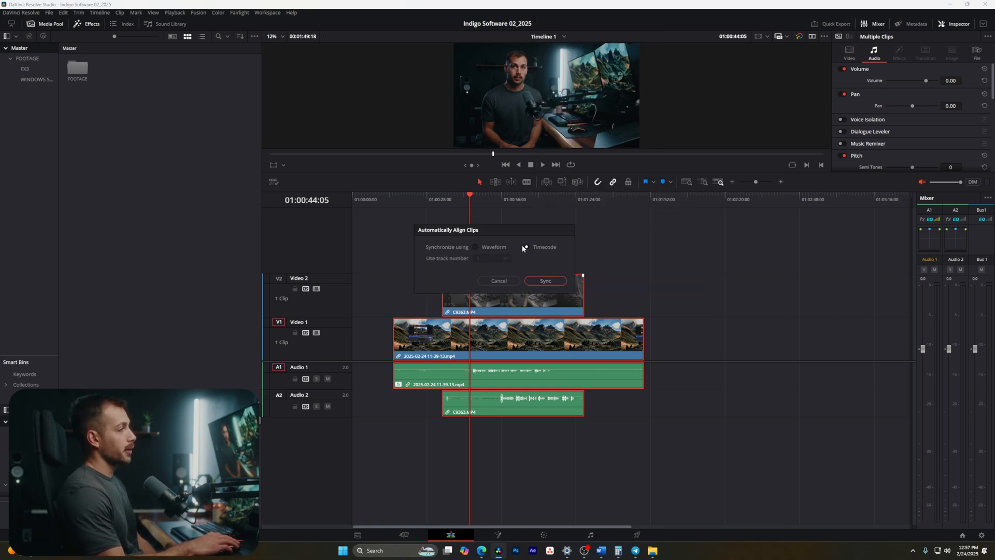
# - Change Synchronize using from Timecode to the audio Waveform
pyautogui.click(527, 247)
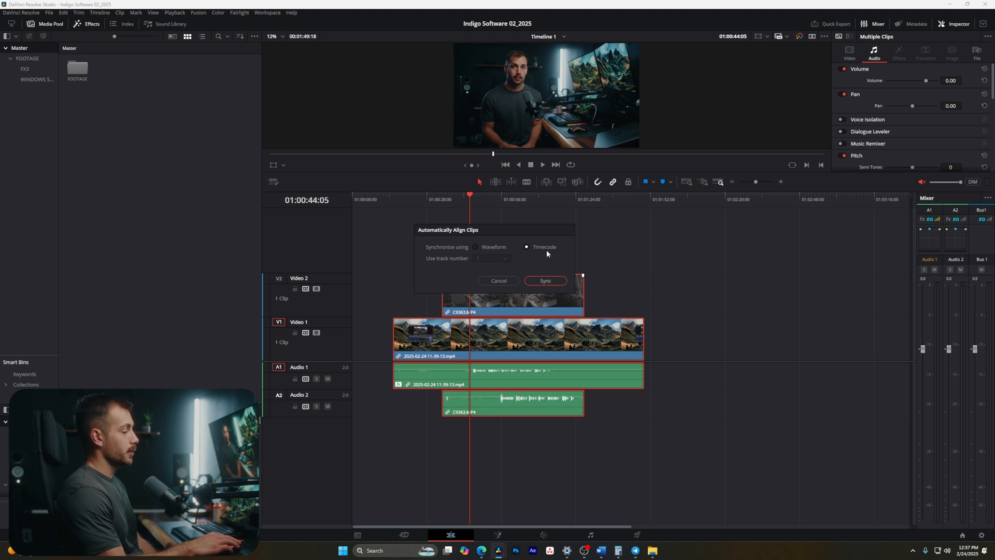
pyautogui.moveTo(540, 250)
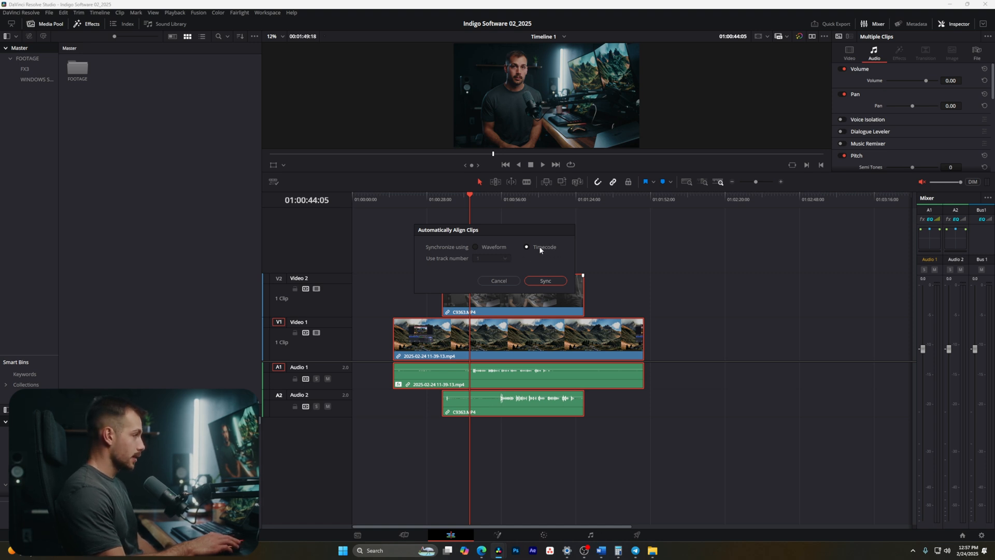
pyautogui.click(475, 247)
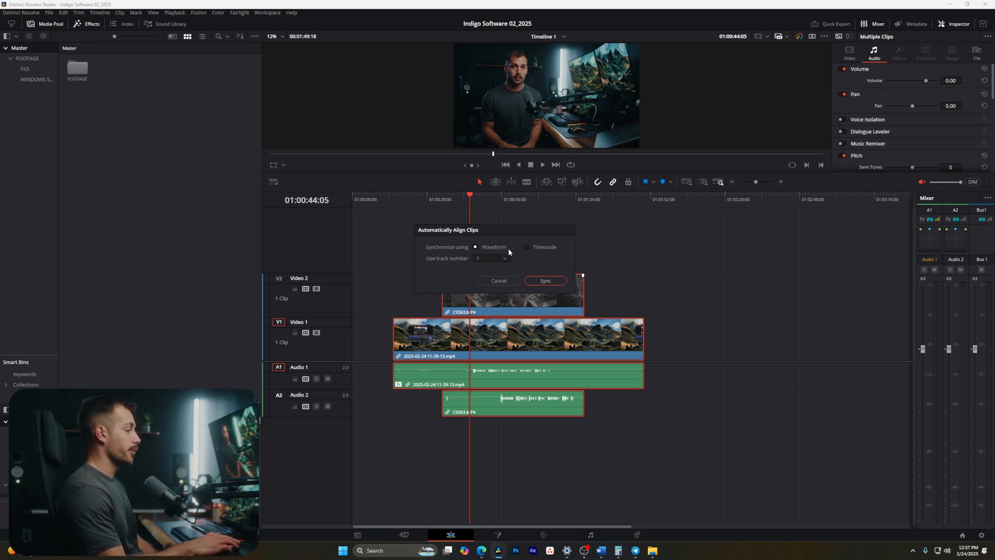
pyautogui.click(545, 281)
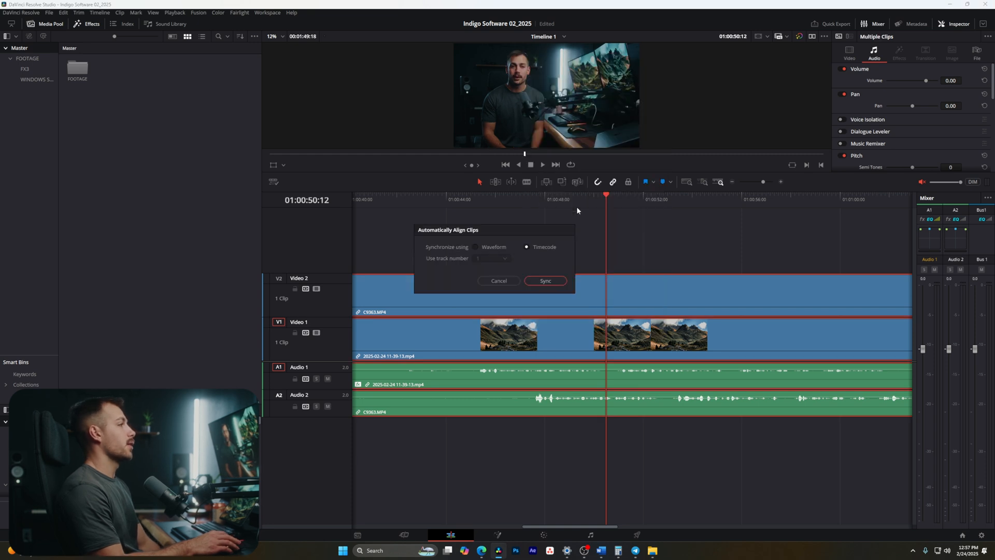
# - Sync by Waveform comparing audio track 1 and dismiss the finished progress box
pyautogui.click(475, 246)
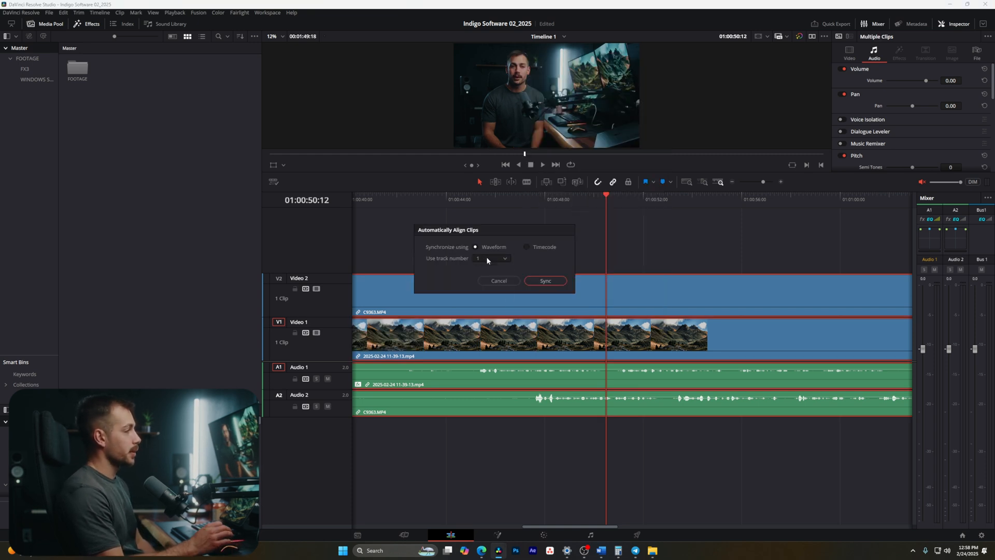
pyautogui.click(491, 258)
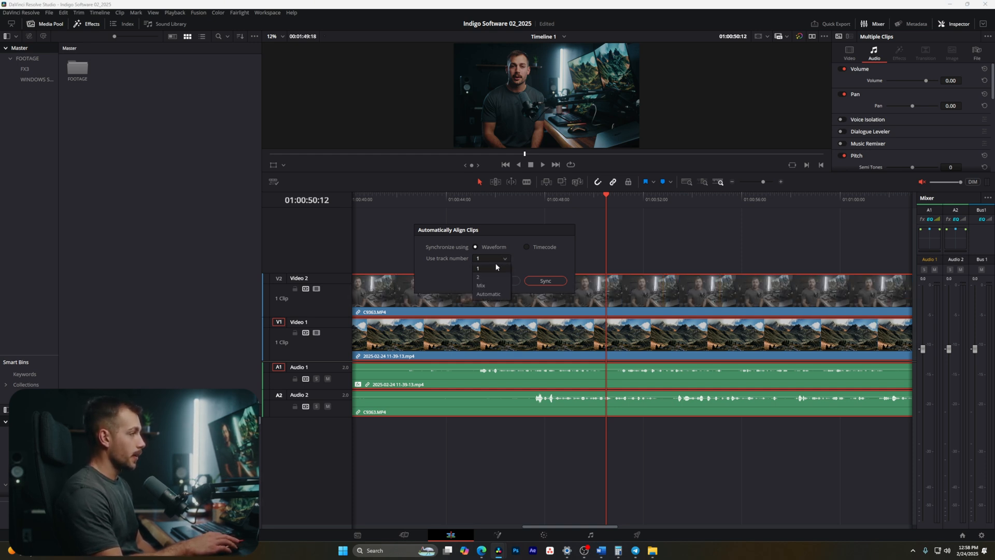
pyautogui.click(544, 281)
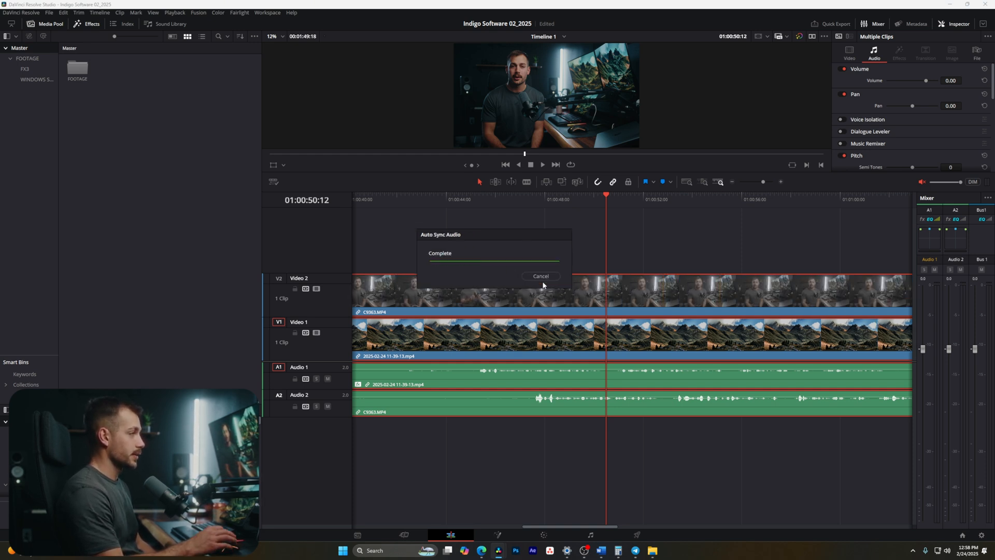
pyautogui.click(540, 275)
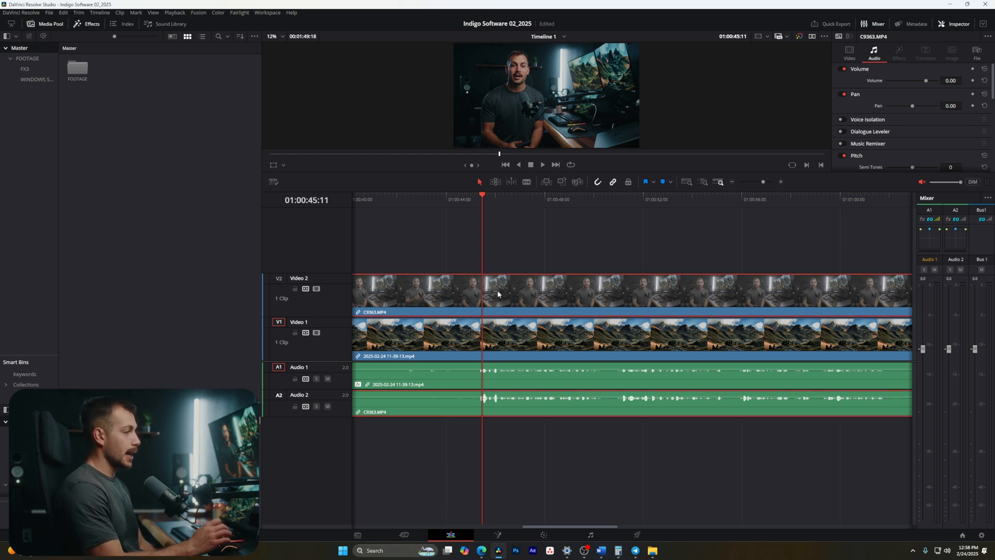
pyautogui.moveTo(587, 243)
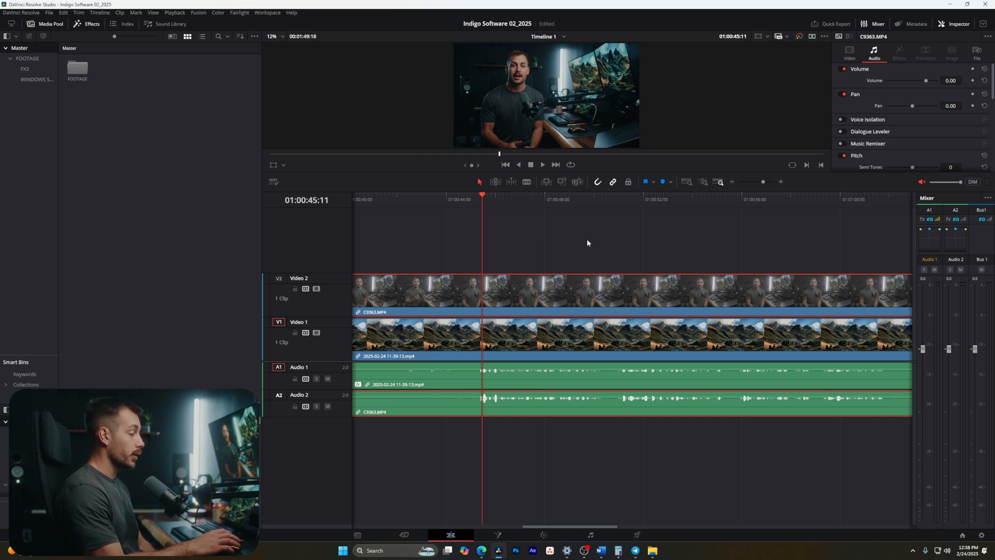
pyautogui.moveTo(532, 270)
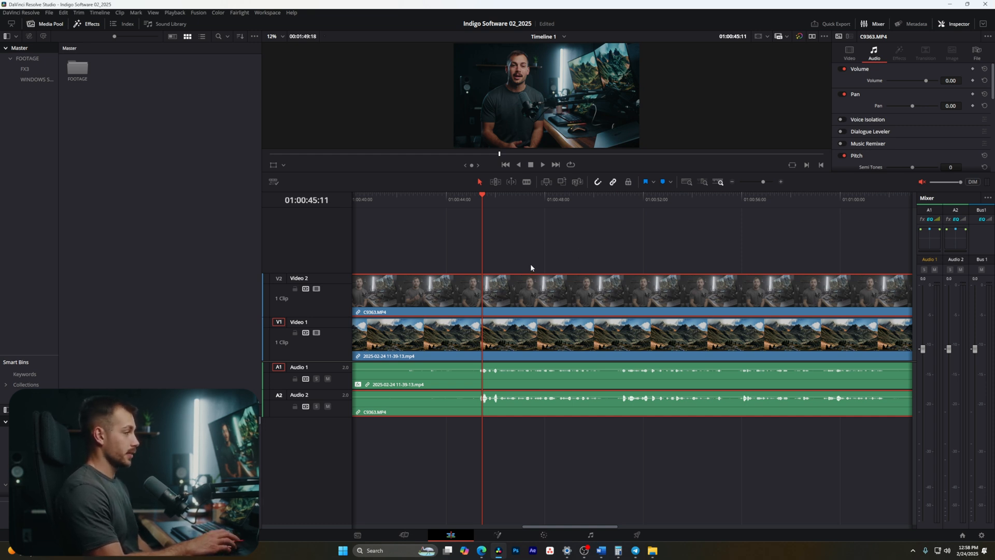
pyautogui.moveTo(557, 397)
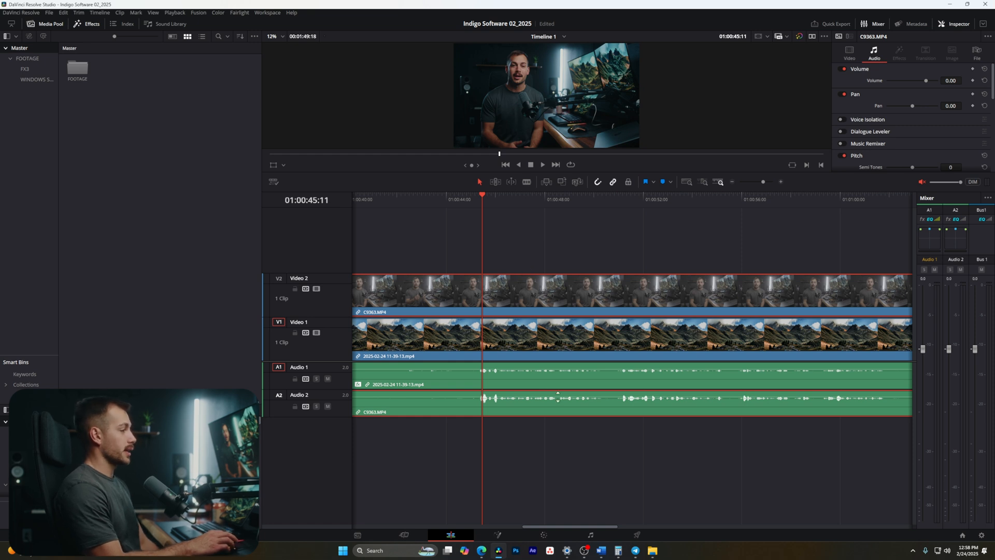
pyautogui.moveTo(765, 182)
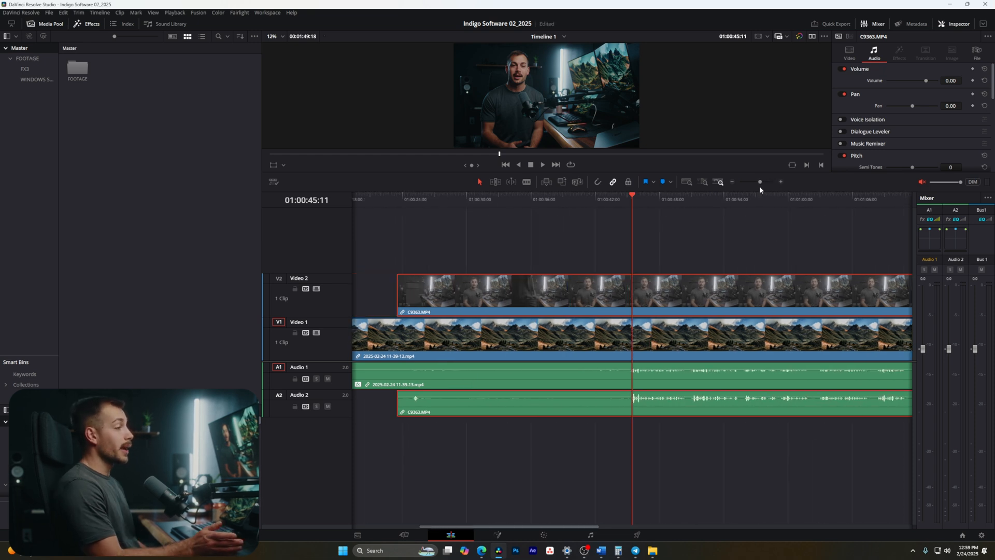
pyautogui.moveTo(754, 260)
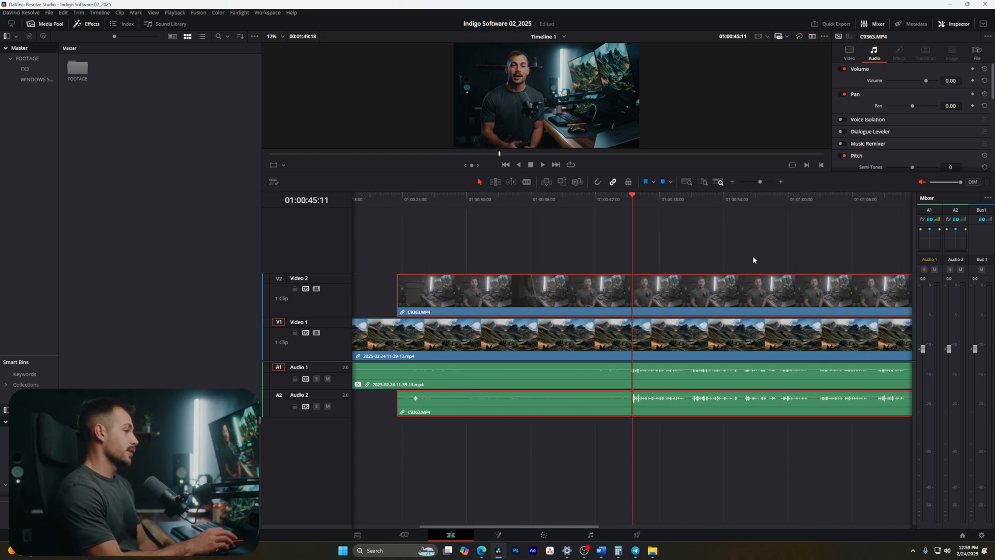